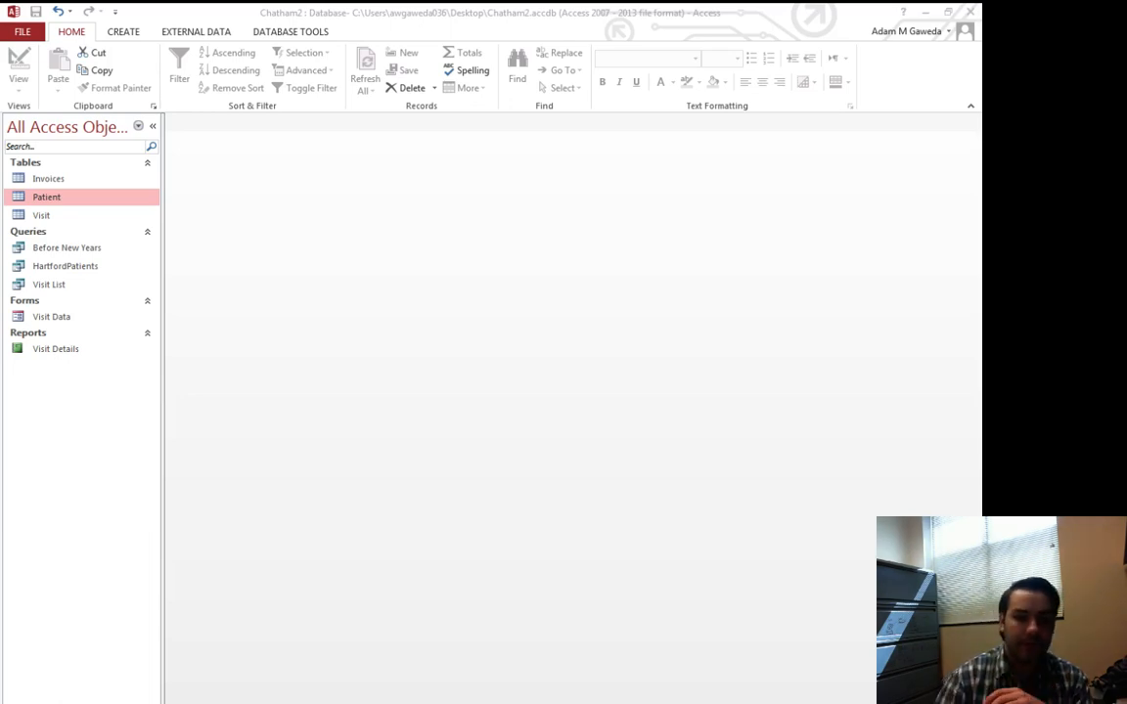
Create a blank query in design view containing the Visit table.
{"action": "double_click", "coordinate": [43, 215]}
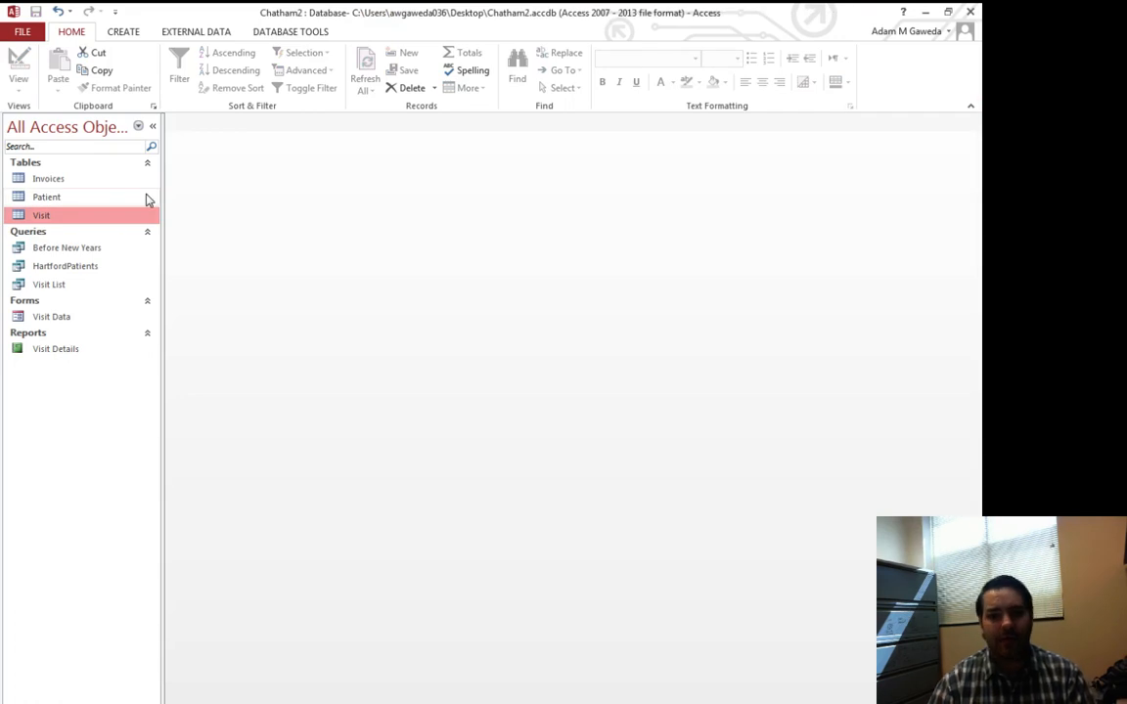
{"action": "left_click", "coordinate": [121, 32]}
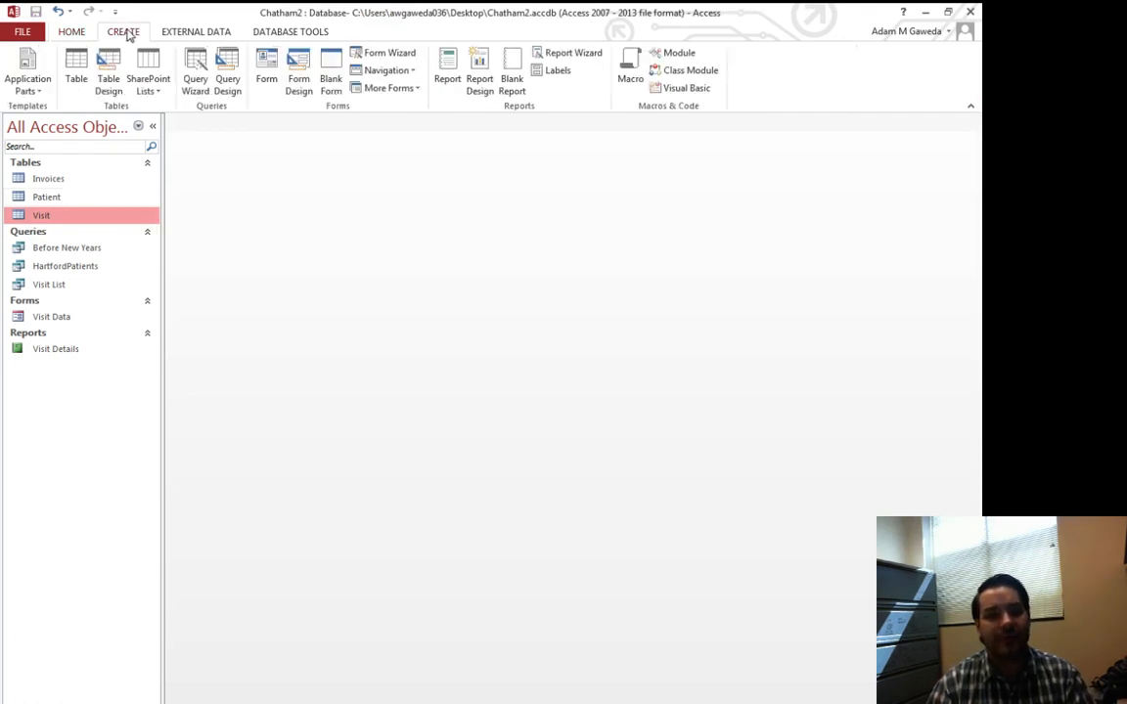
{"action": "mouse_move", "coordinate": [232, 96]}
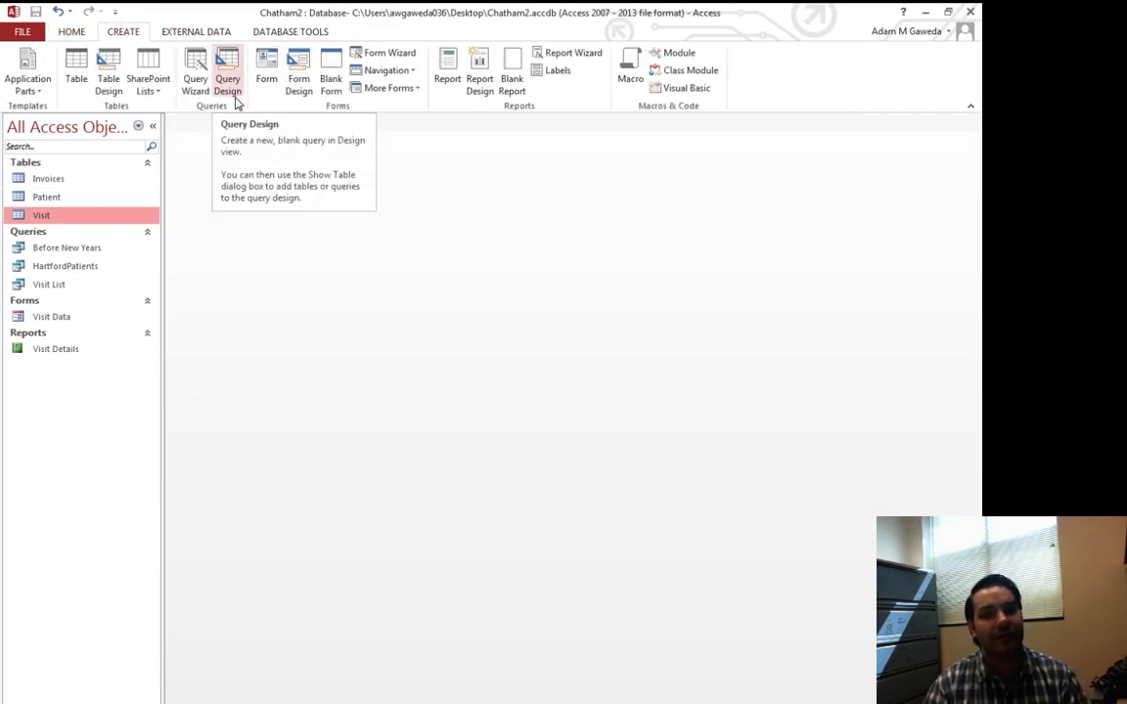
{"action": "left_click", "coordinate": [232, 67]}
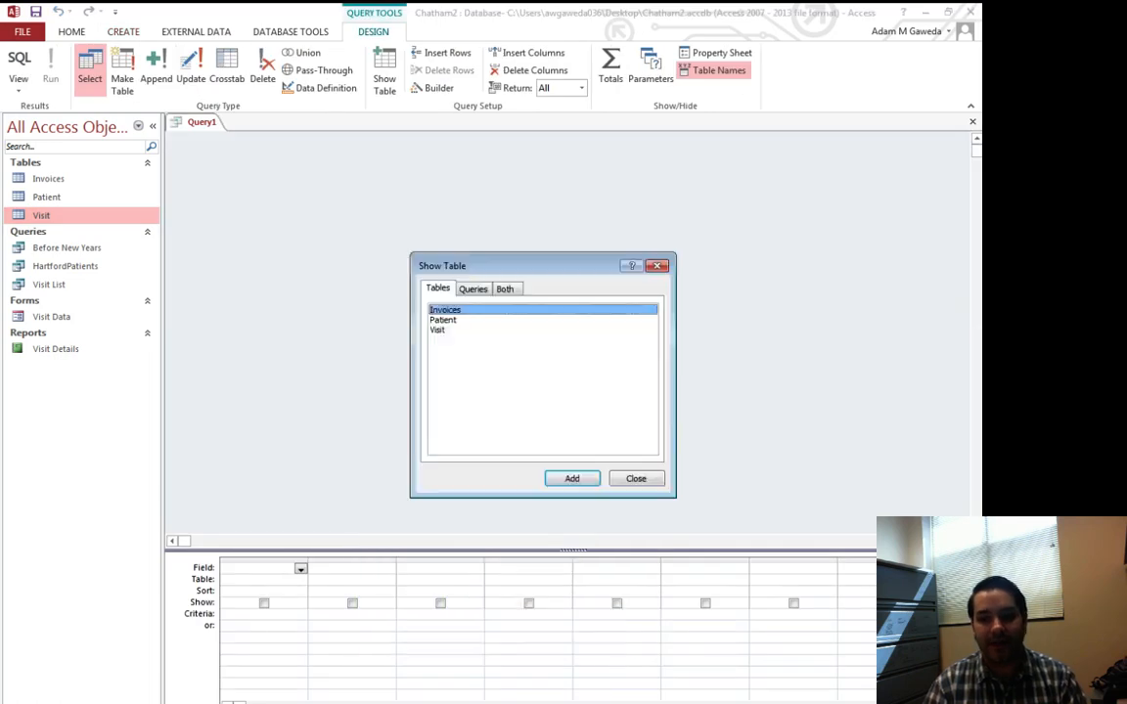
{"action": "left_click", "coordinate": [571, 477]}
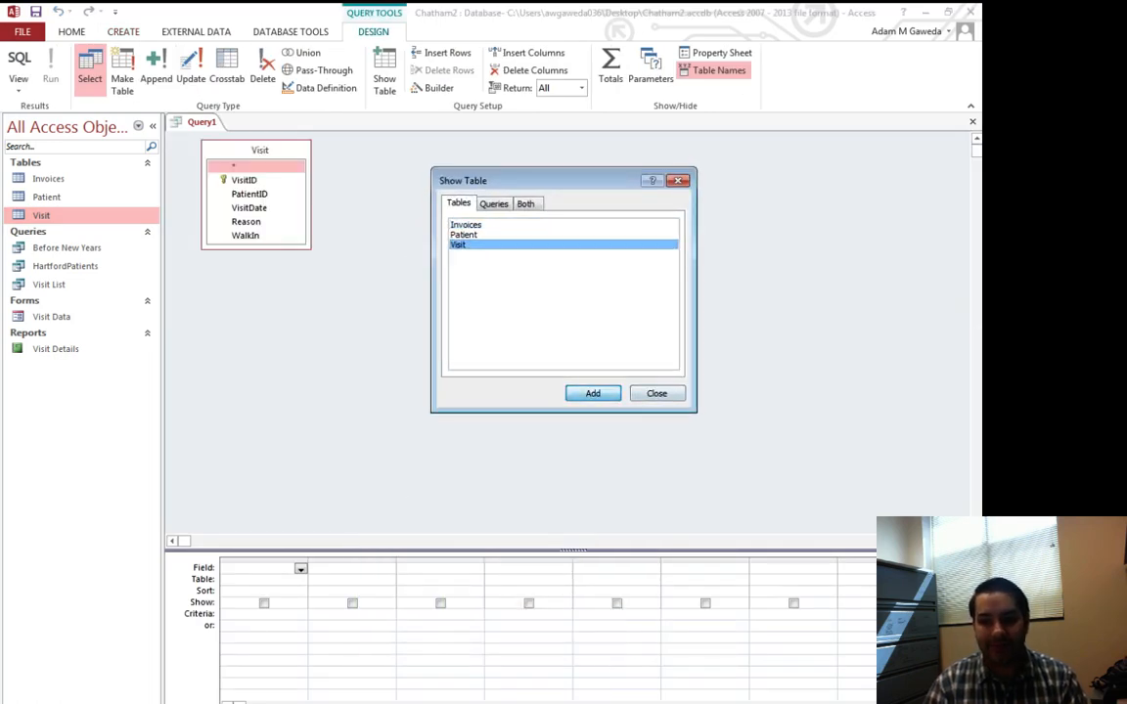
{"action": "left_click", "coordinate": [657, 394]}
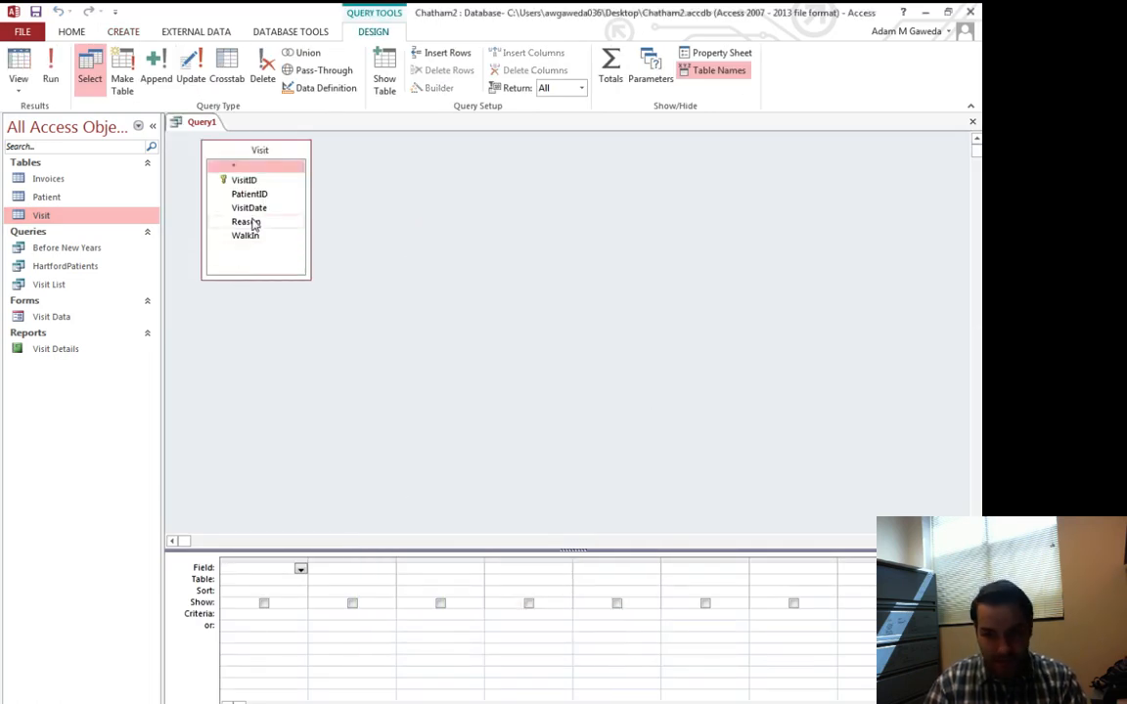
Add the Reason field to the design grid as the first column.
{"action": "left_click", "coordinate": [246, 221]}
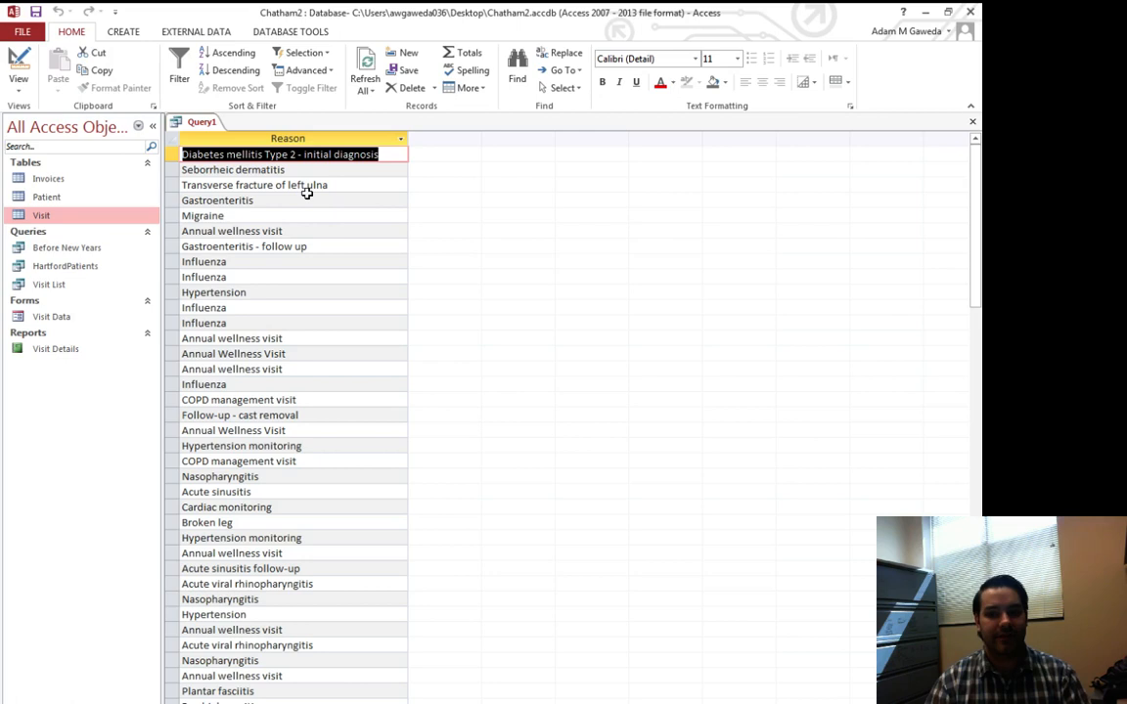
{"action": "mouse_move", "coordinate": [234, 266]}
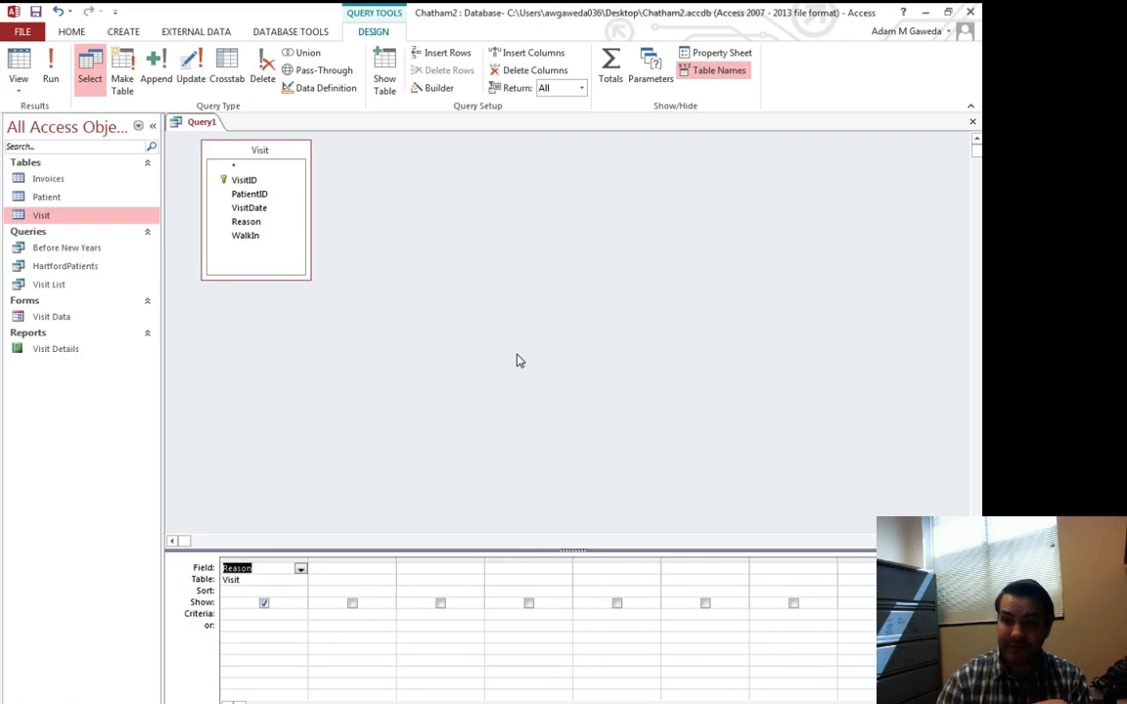
{"action": "mouse_move", "coordinate": [607, 68]}
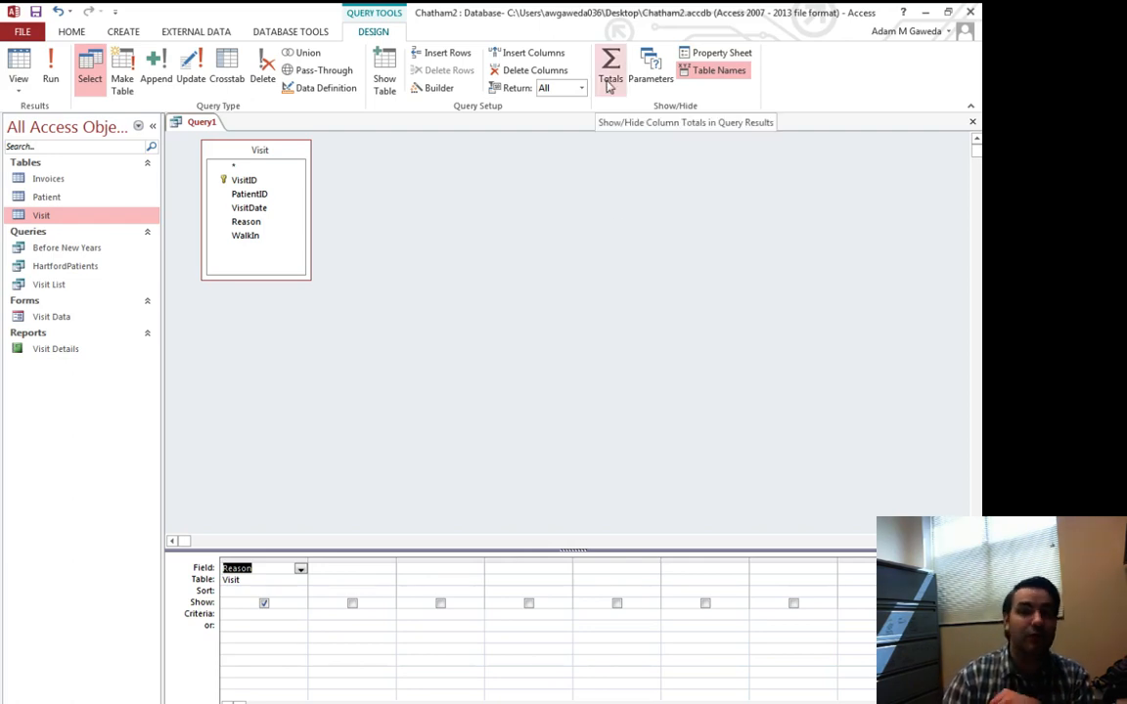
Enable Totals to group by Reason, run to verify one row per reason, and return to design.
{"action": "left_click", "coordinate": [606, 62]}
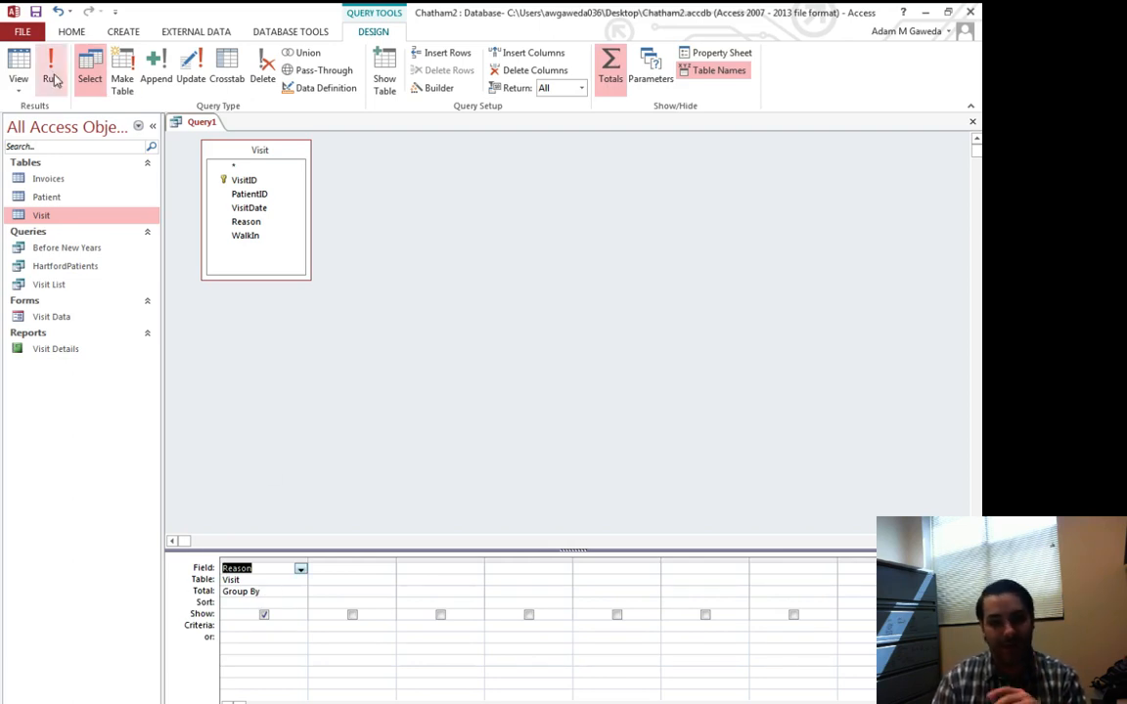
{"action": "left_click", "coordinate": [67, 59]}
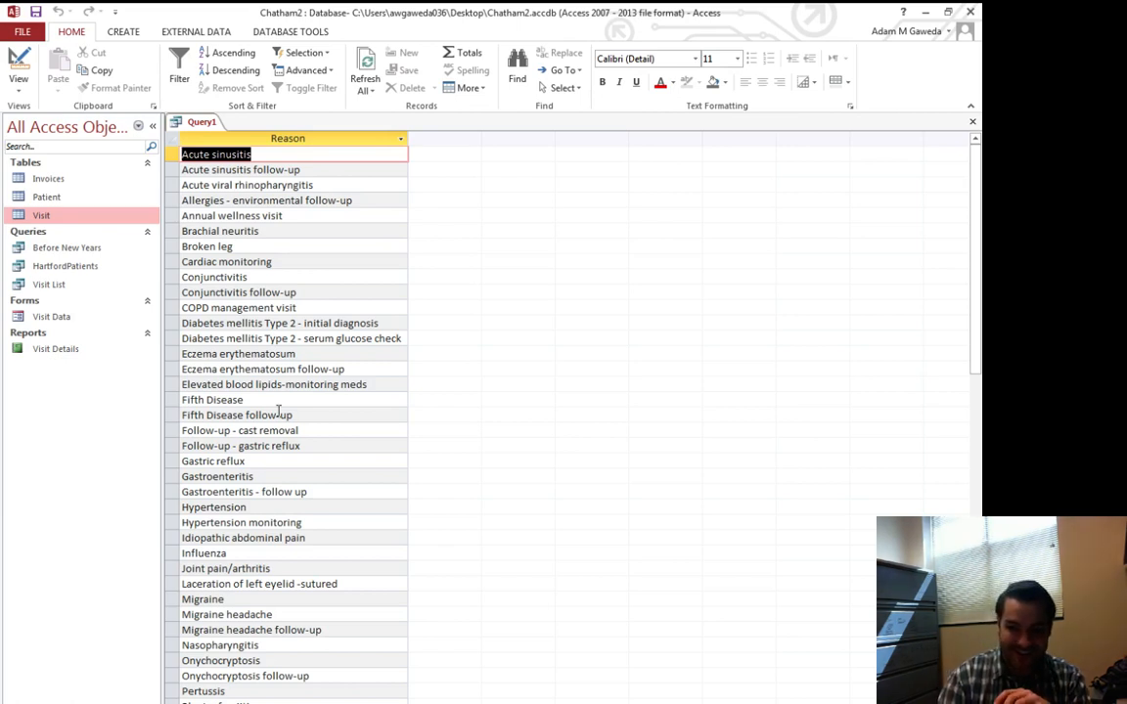
{"action": "left_click", "coordinate": [212, 399]}
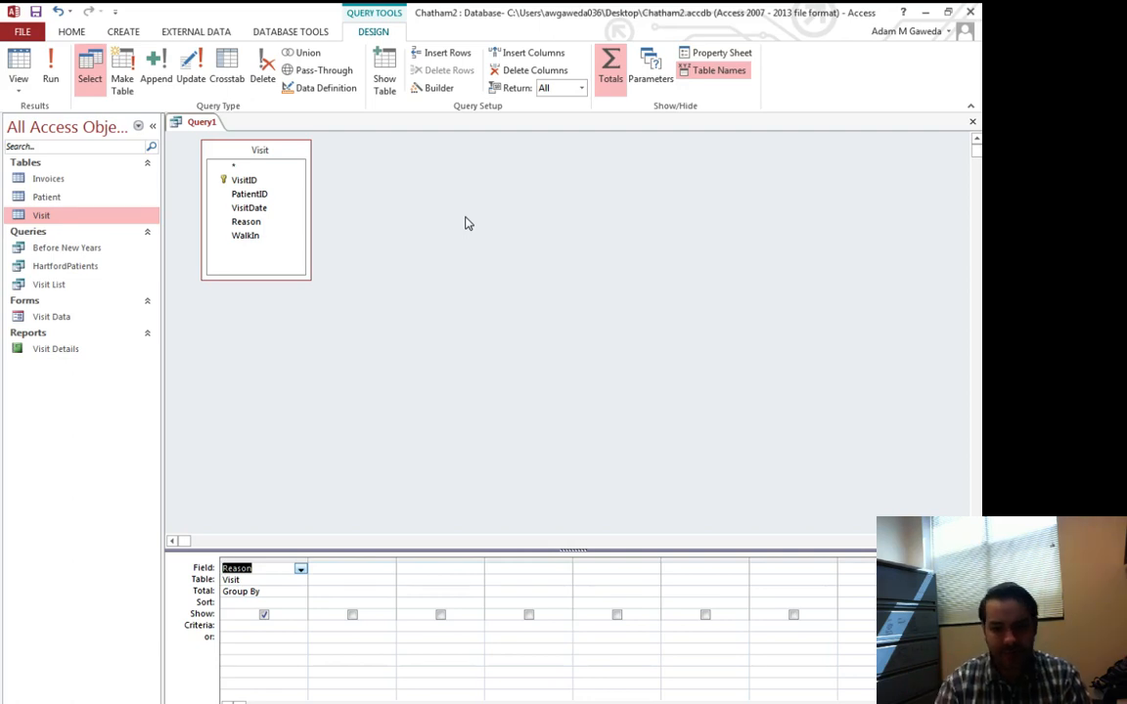
Add Reason as a second column with its Total set to Count.
{"action": "left_click", "coordinate": [294, 591]}
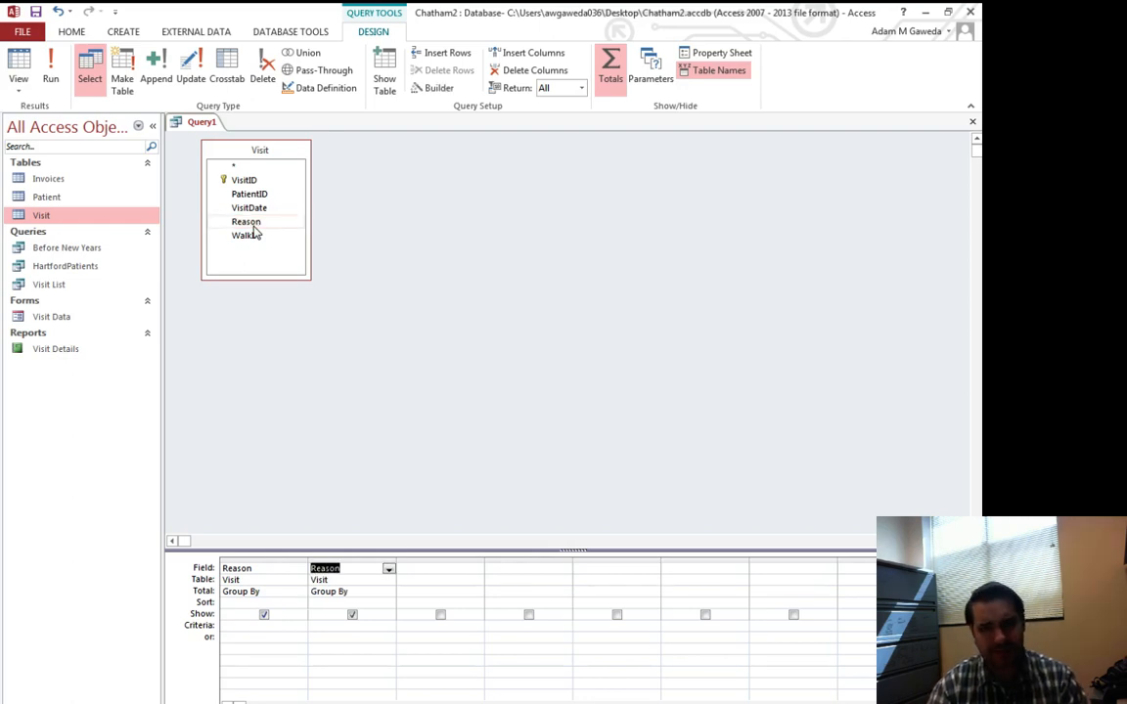
{"action": "left_click", "coordinate": [47, 55]}
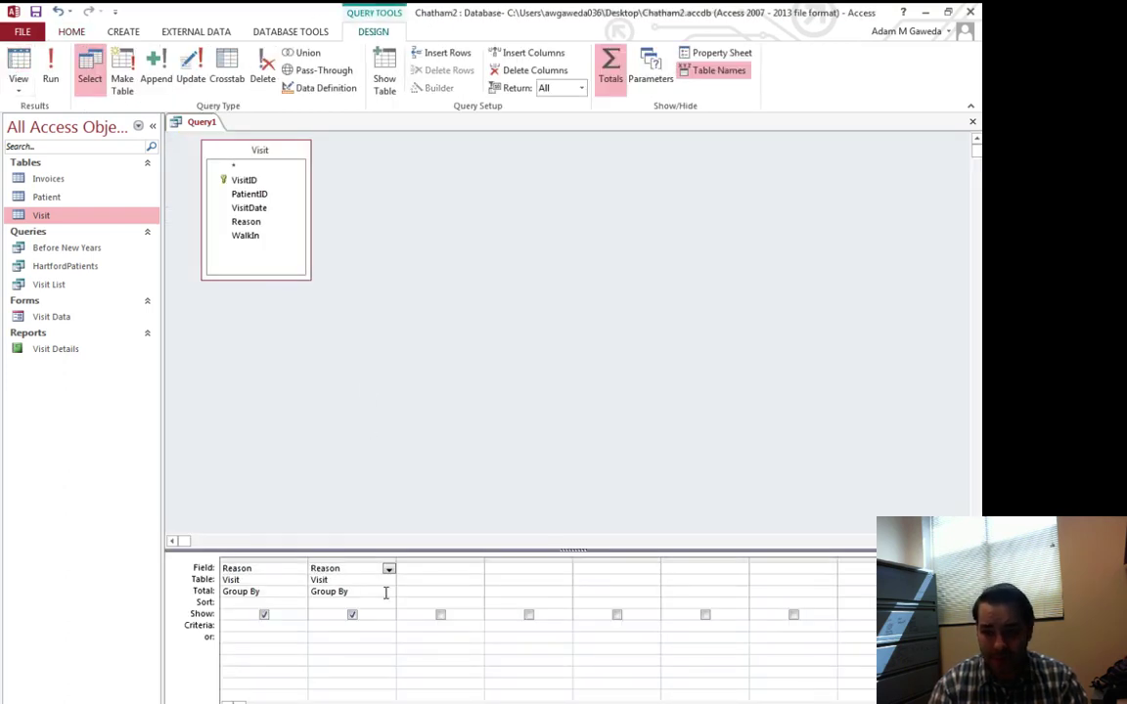
{"action": "left_click", "coordinate": [389, 591]}
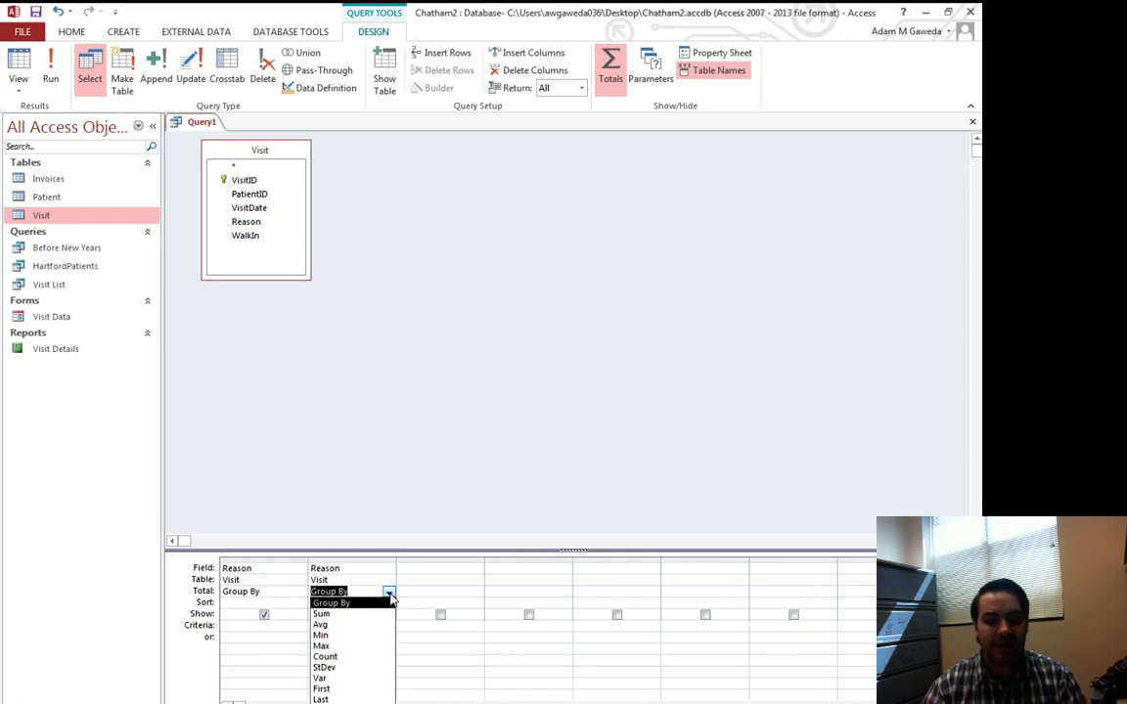
{"action": "mouse_move", "coordinate": [348, 626]}
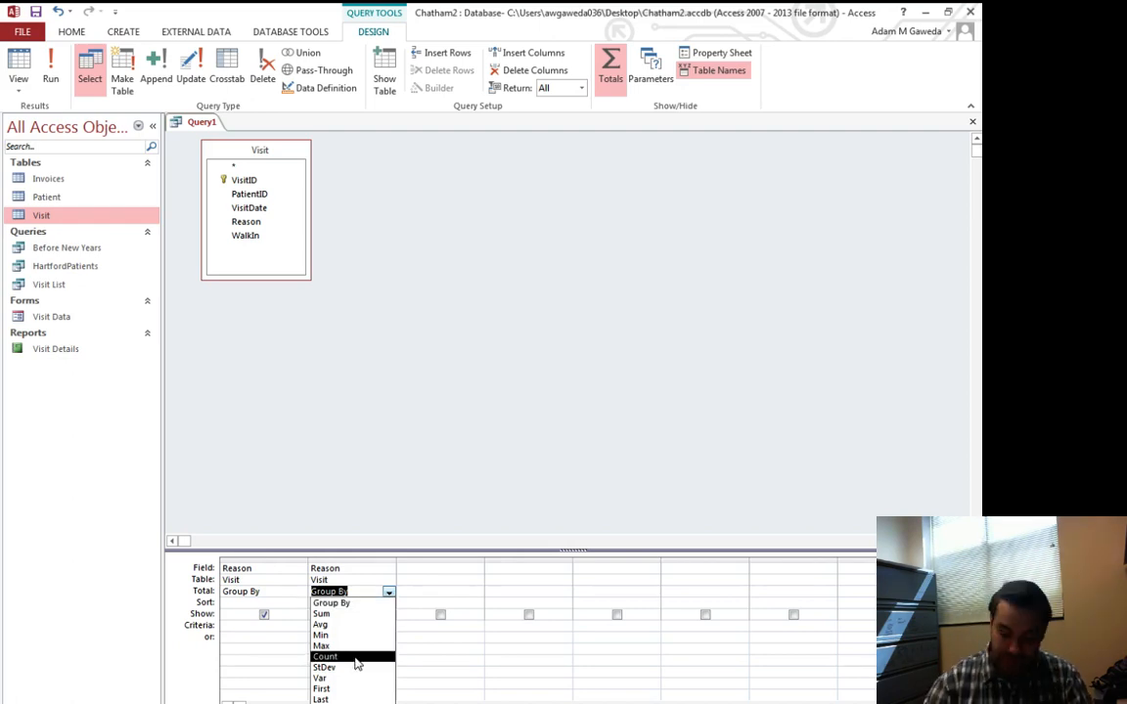
{"action": "left_click", "coordinate": [320, 657]}
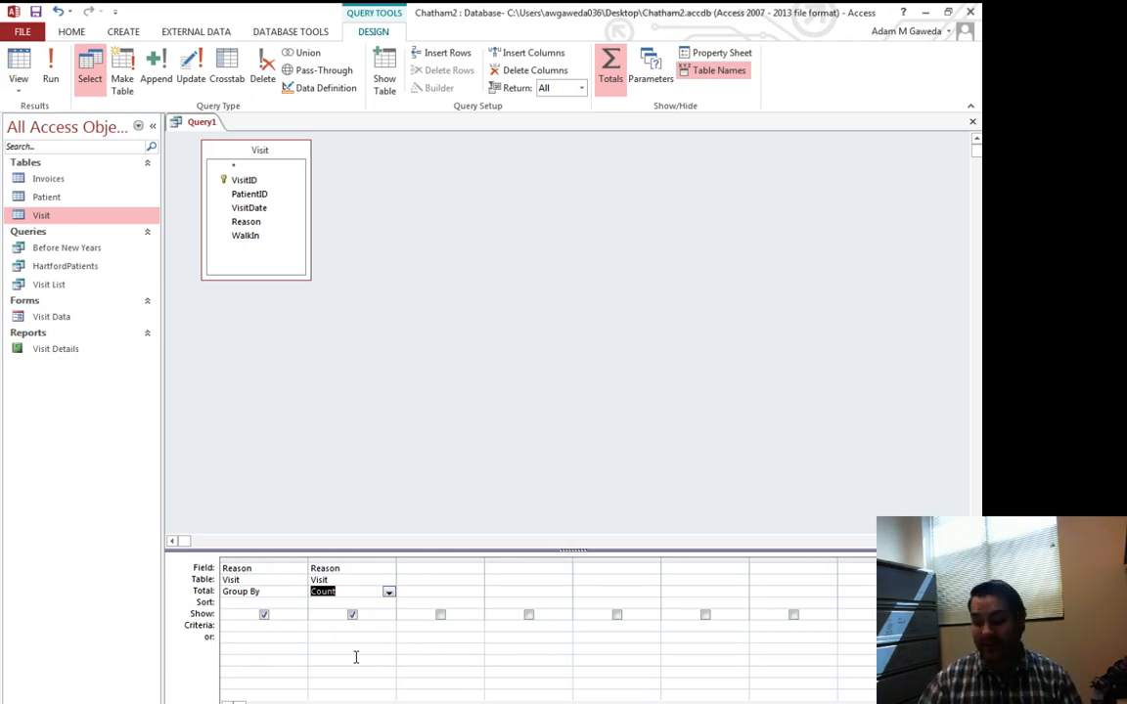
{"action": "mouse_move", "coordinate": [196, 583]}
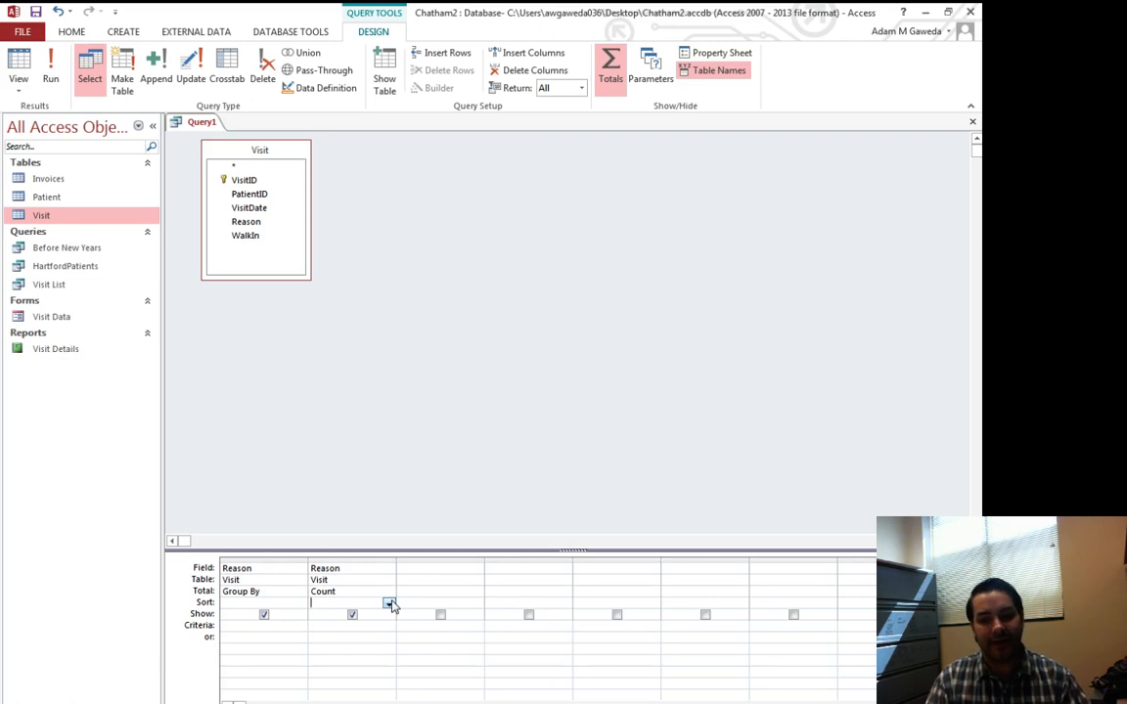
Sort the Count column Descending and run the query.
{"action": "left_click", "coordinate": [388, 603]}
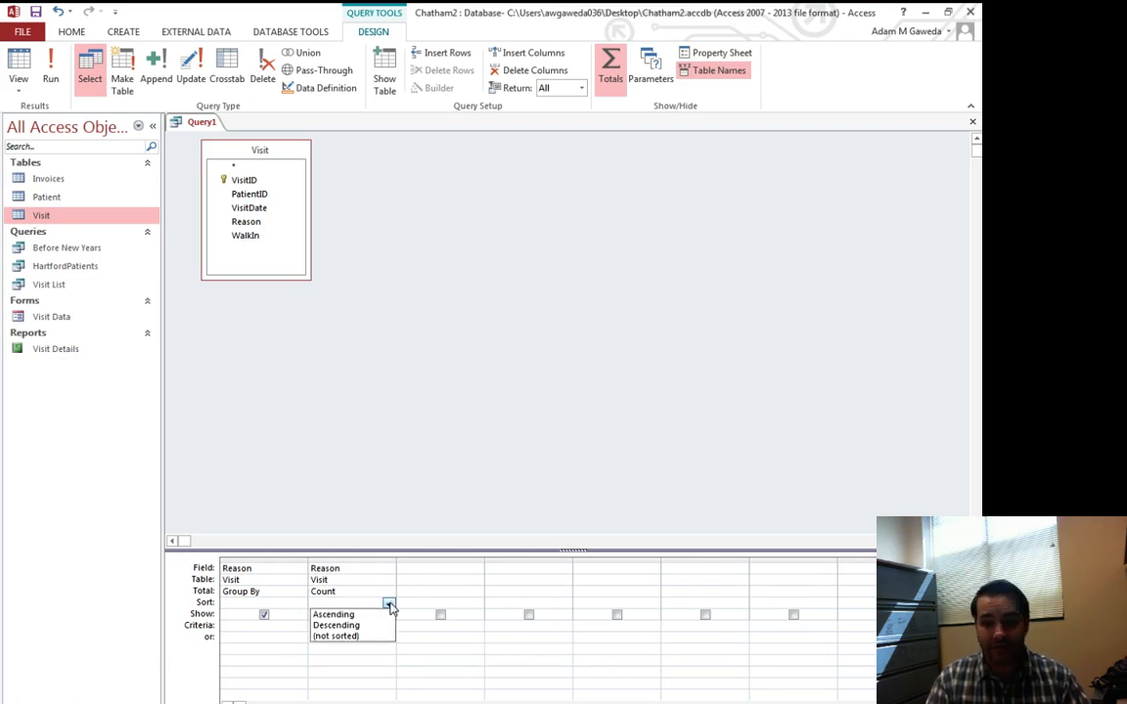
{"action": "left_click", "coordinate": [336, 626]}
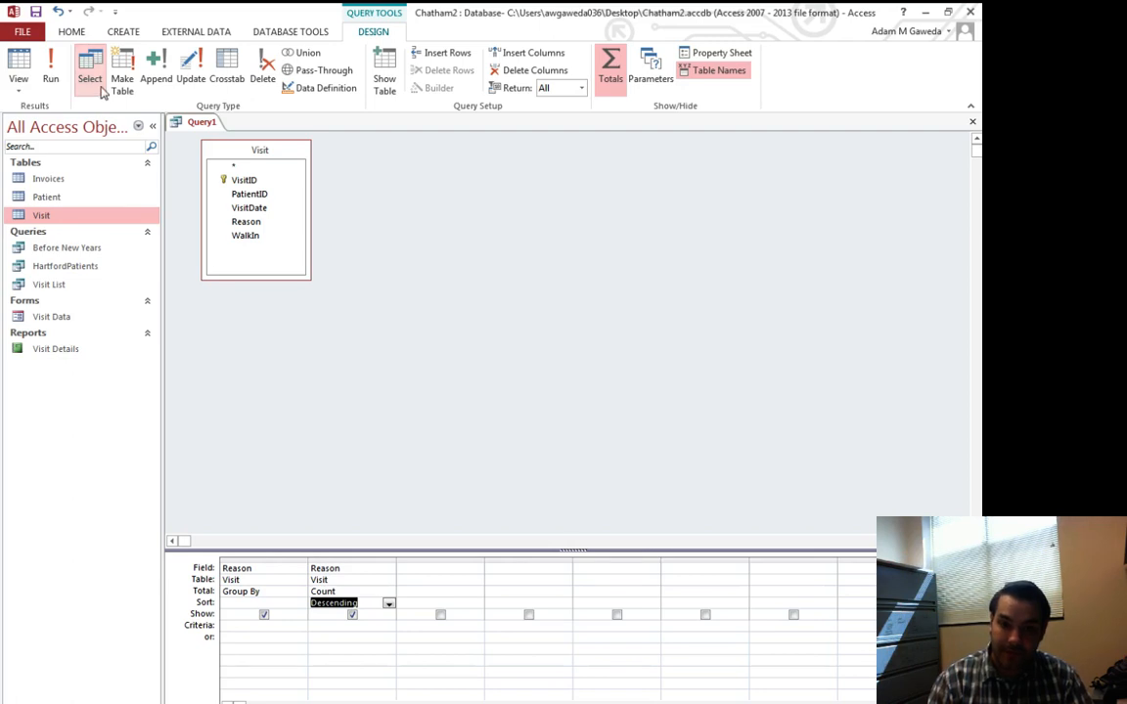
{"action": "left_click", "coordinate": [43, 63]}
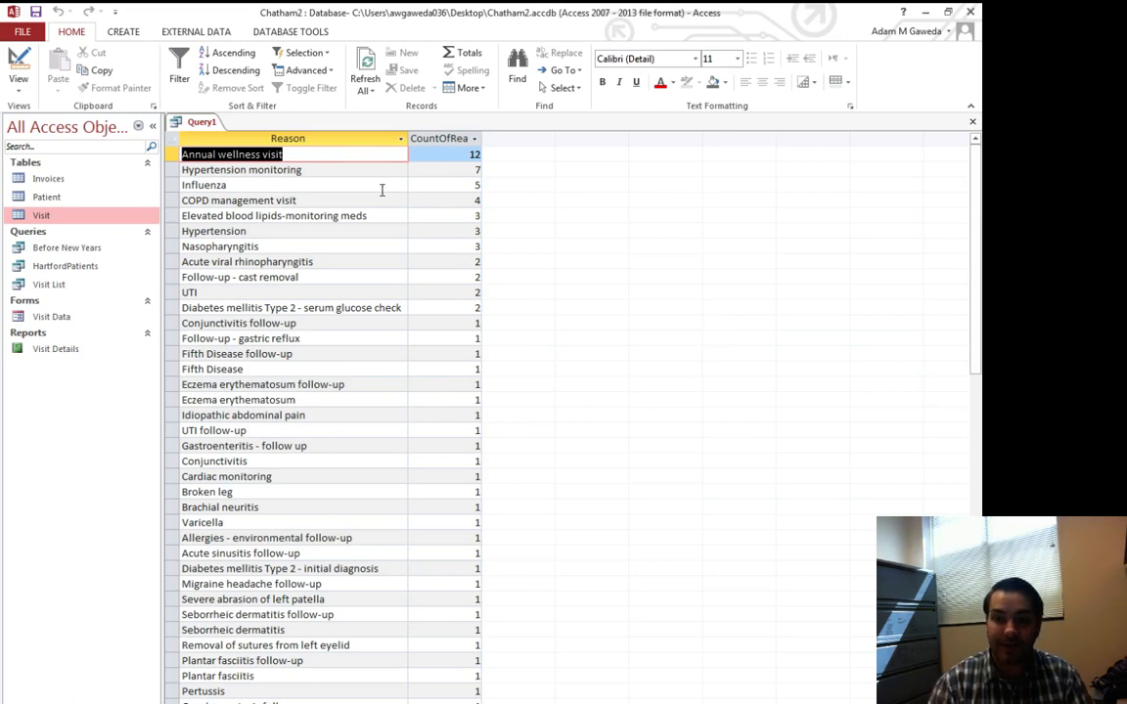
{"action": "mouse_move", "coordinate": [344, 172]}
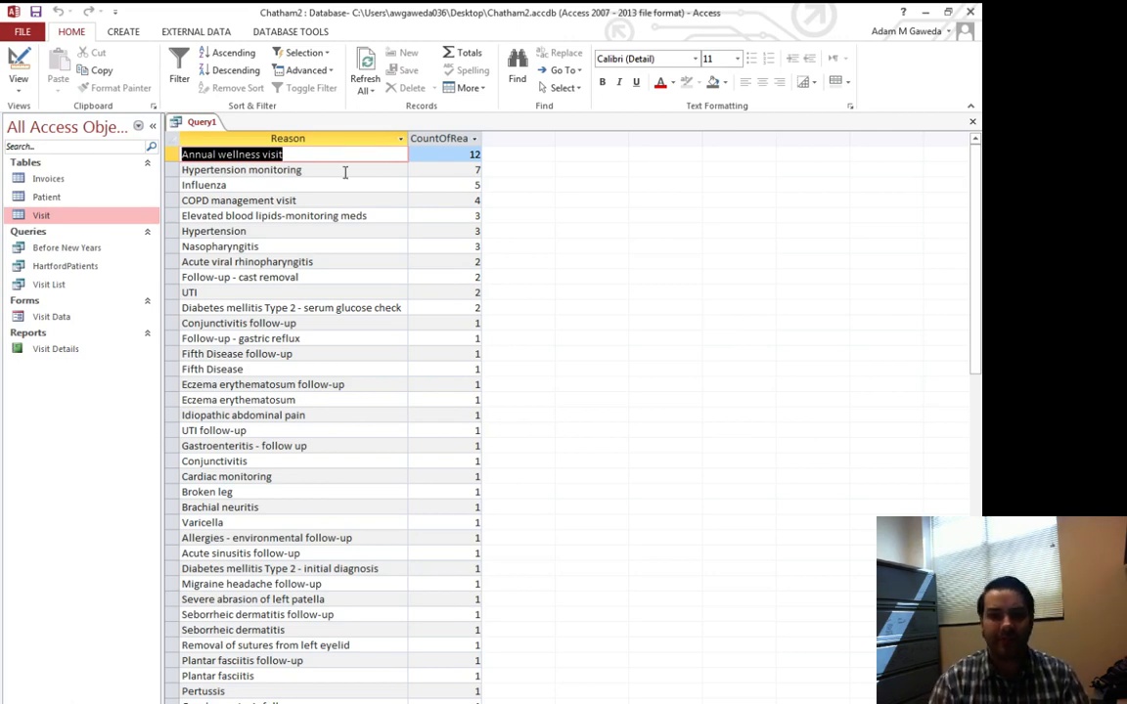
Review the top result rows: Annual wellness visit 12, hypertension monitoring 7, elevated blood lipids.
{"action": "left_click", "coordinate": [293, 184]}
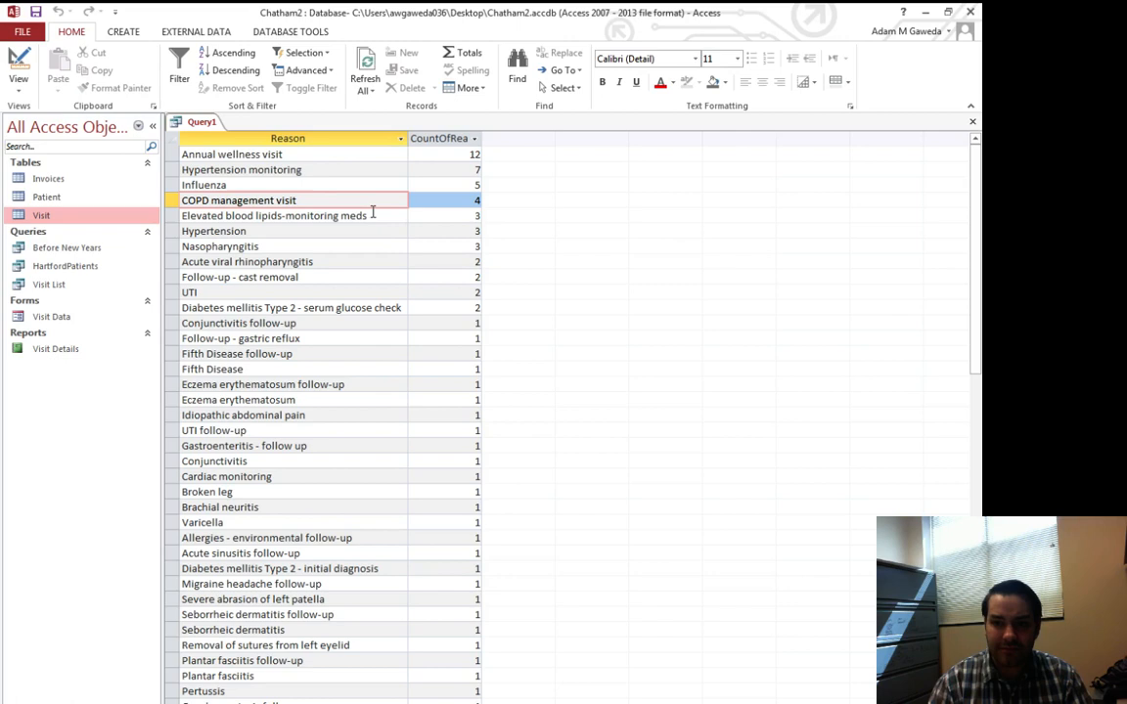
{"action": "left_click", "coordinate": [294, 215]}
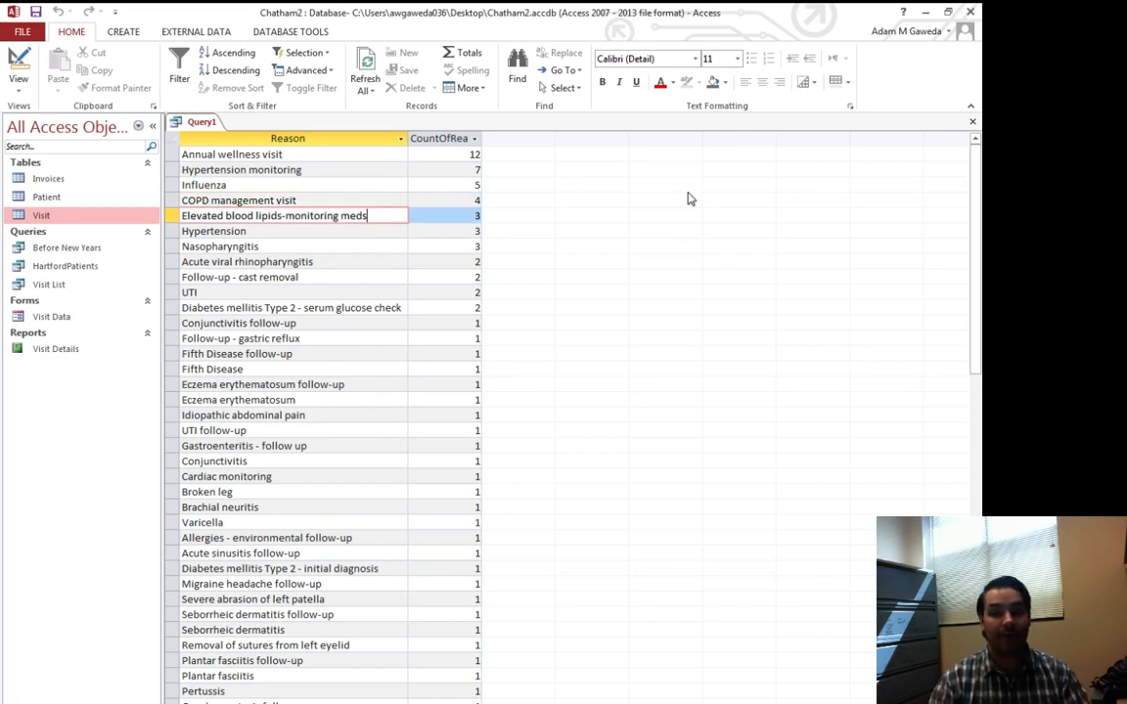
{"action": "left_click", "coordinate": [307, 153]}
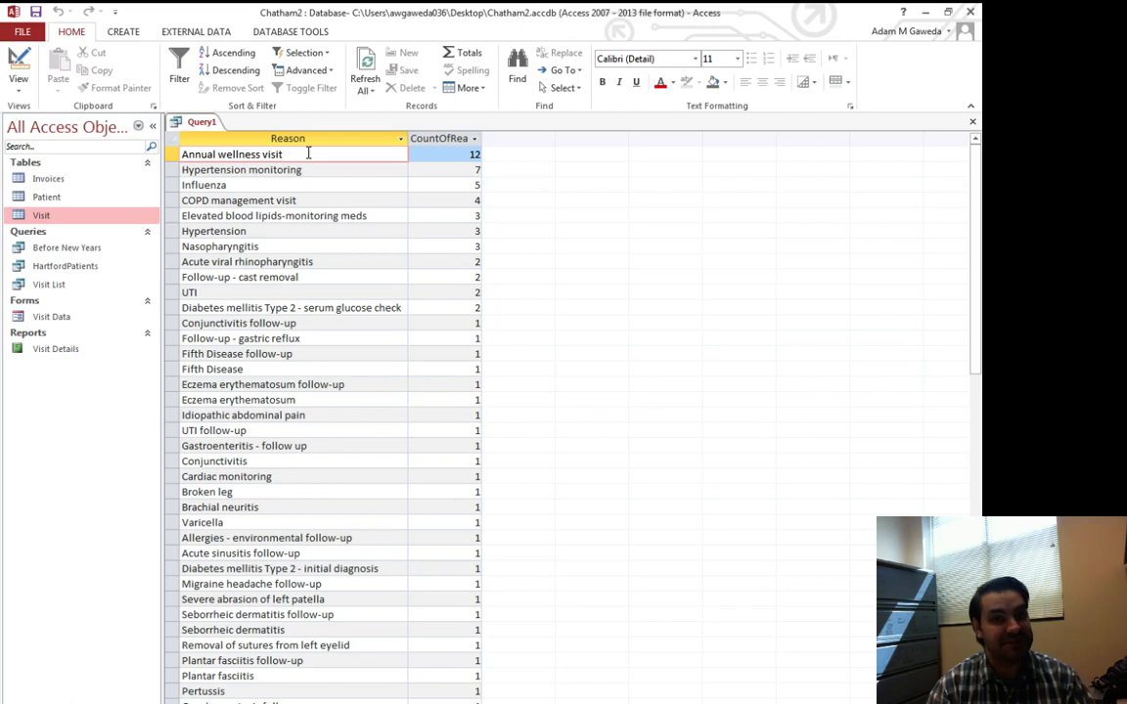